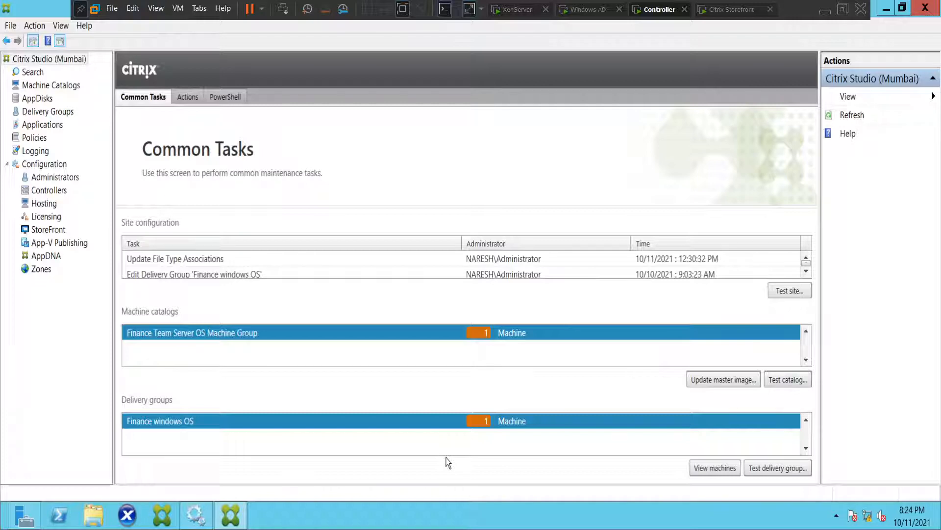
mouse_move(436, 493)
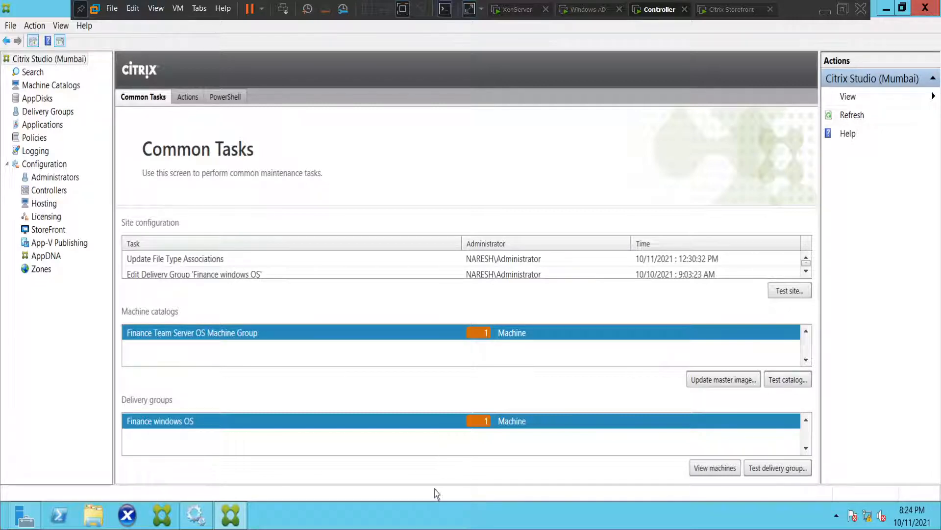
mouse_move(445, 480)
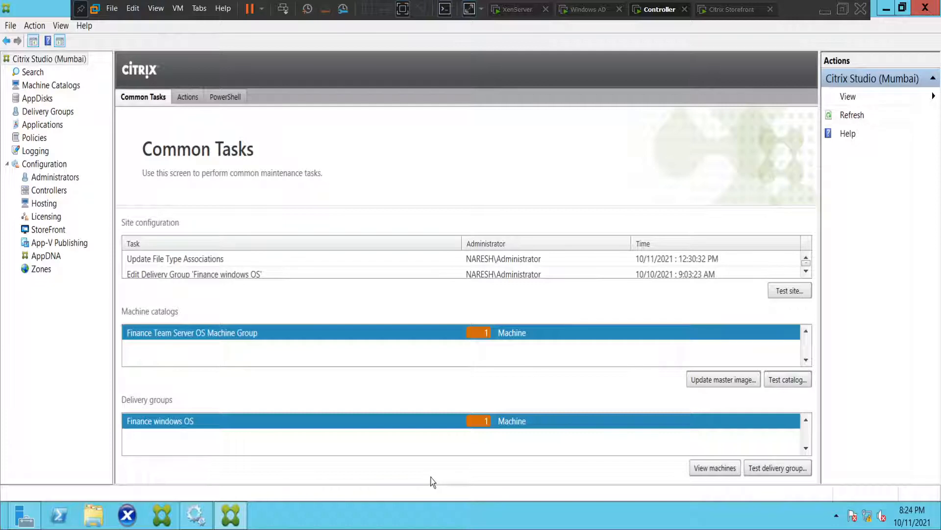
mouse_move(83, 213)
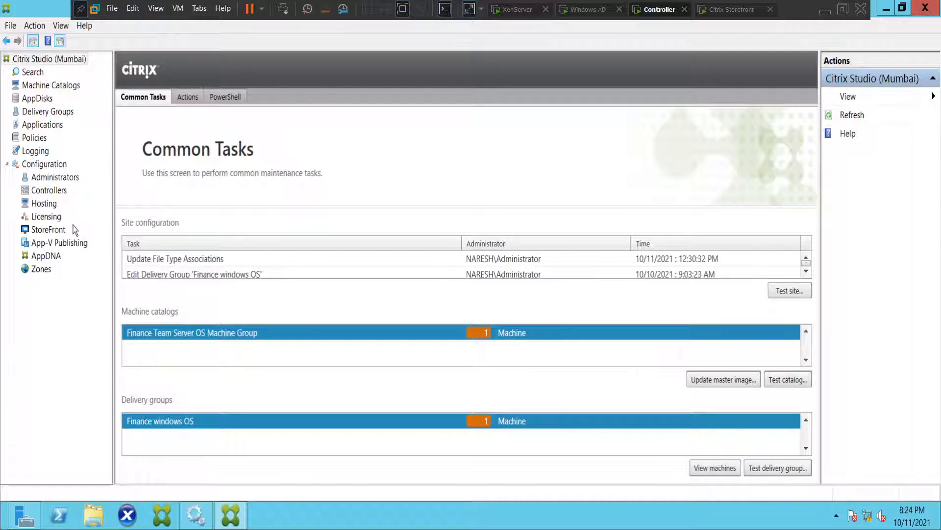
Step: View the Licensing and Zones nodes, then select the Logging node to show administrator activity
left_click(46, 216)
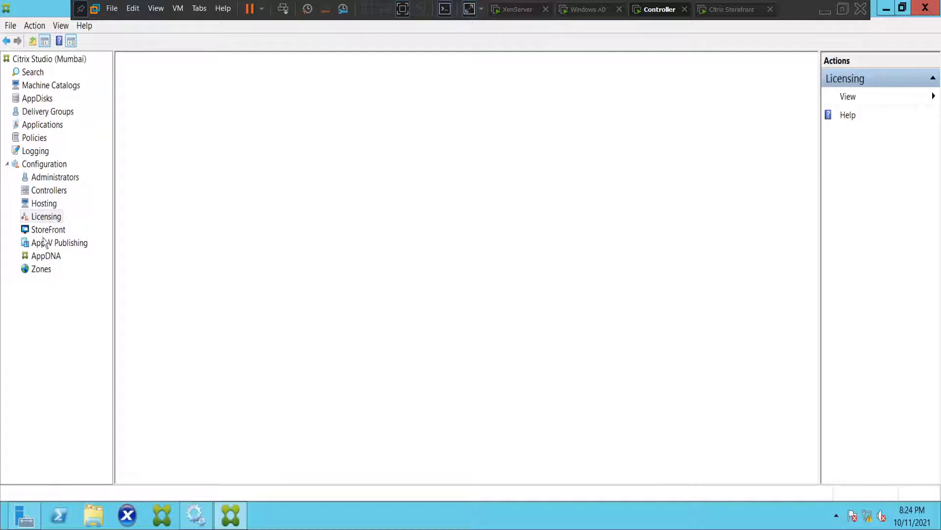
left_click(42, 269)
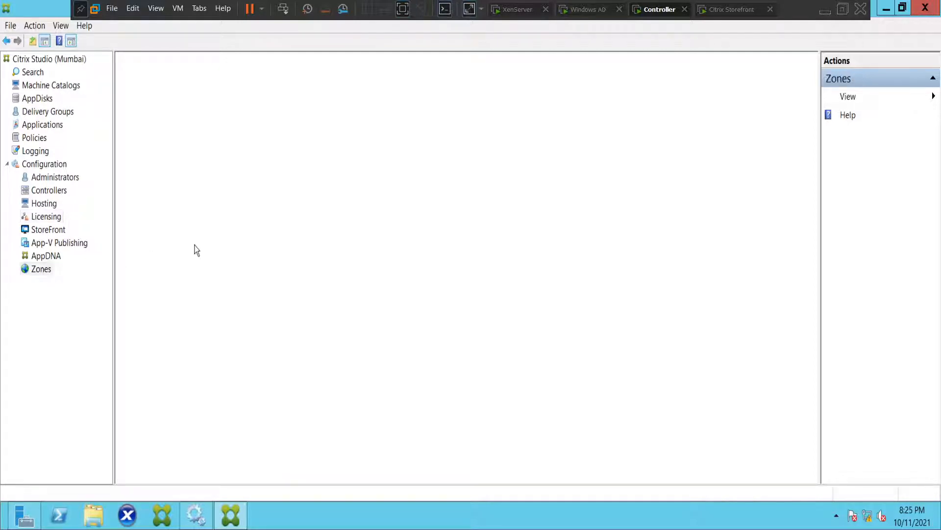
left_click(41, 269)
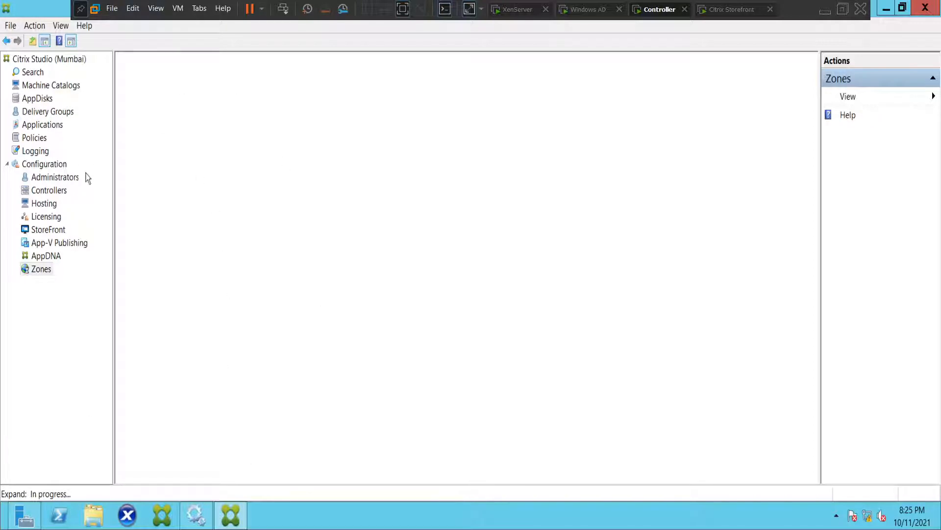
left_click(35, 151)
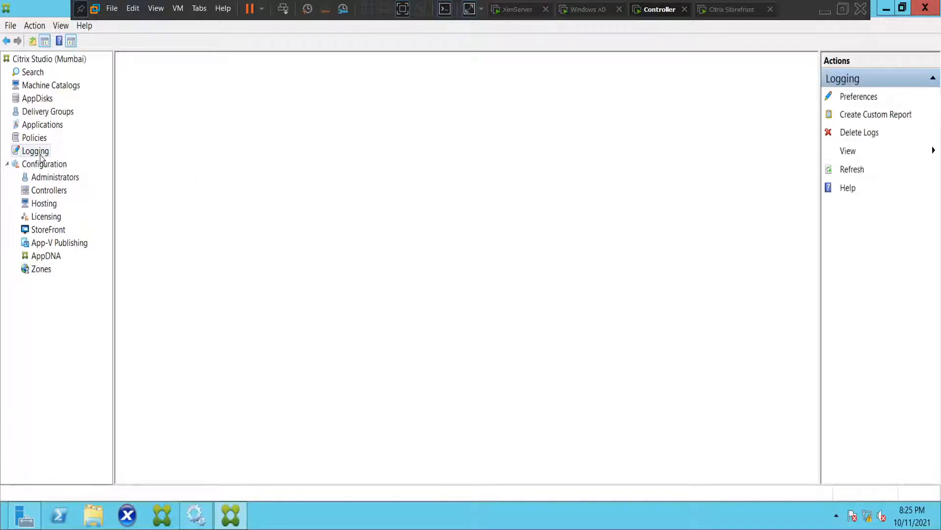
left_click(35, 151)
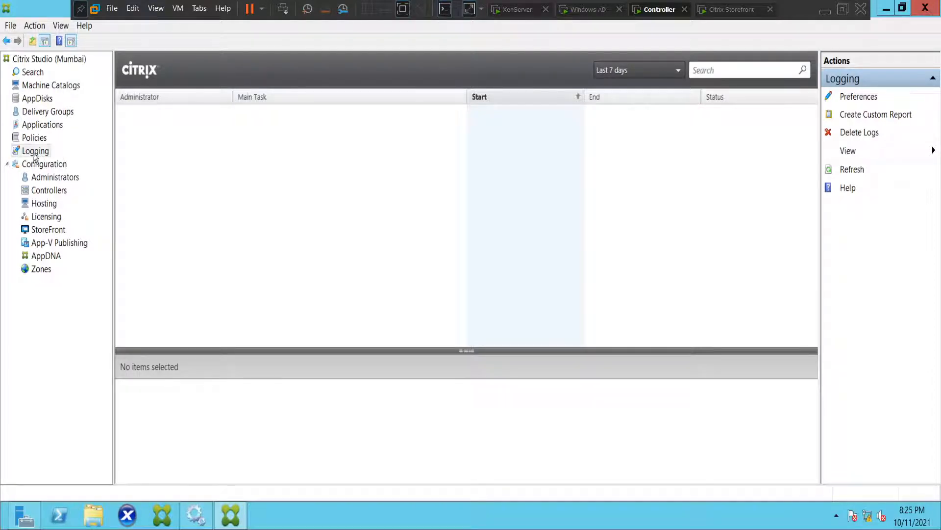
Step: Show resulting tasks for the Finance windows OS delivery group edit, then the Enable Application 'Sound Recorder' entry
left_click(35, 151)
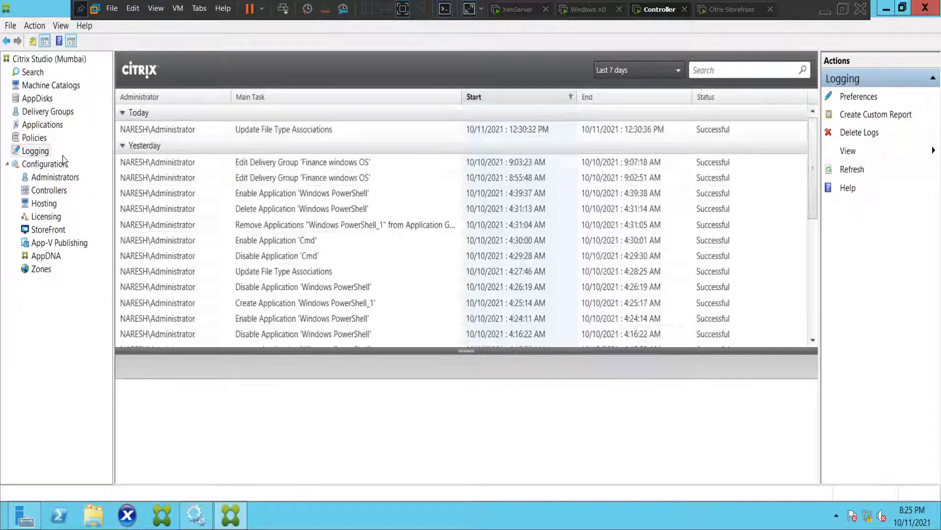
left_click(303, 178)
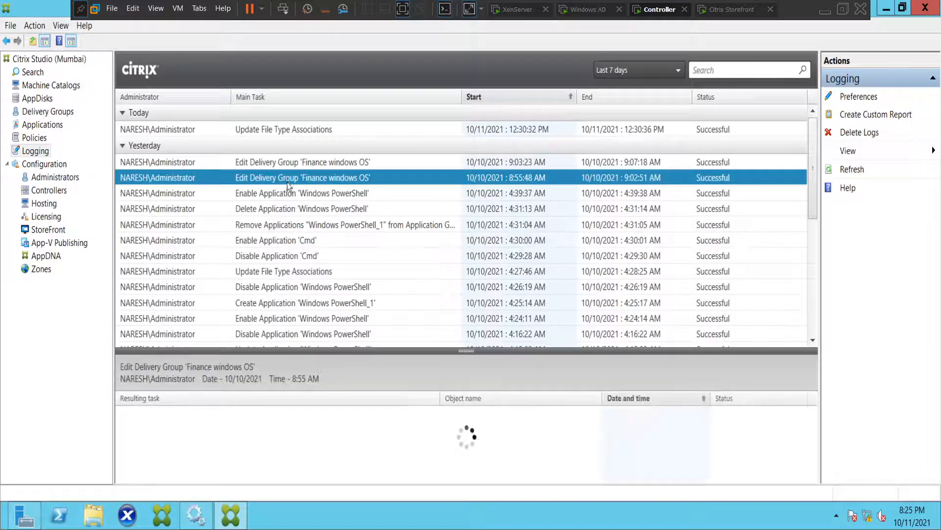
scroll("down", 3)
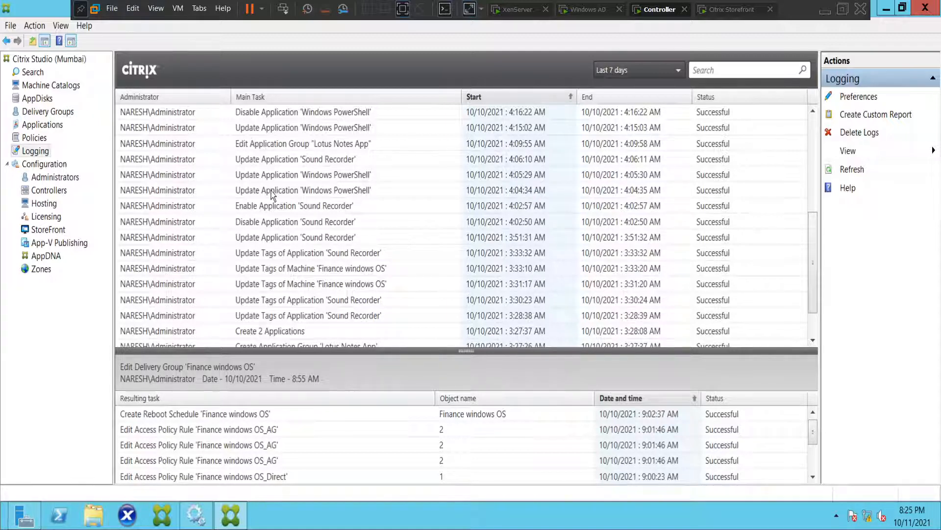
left_click(294, 205)
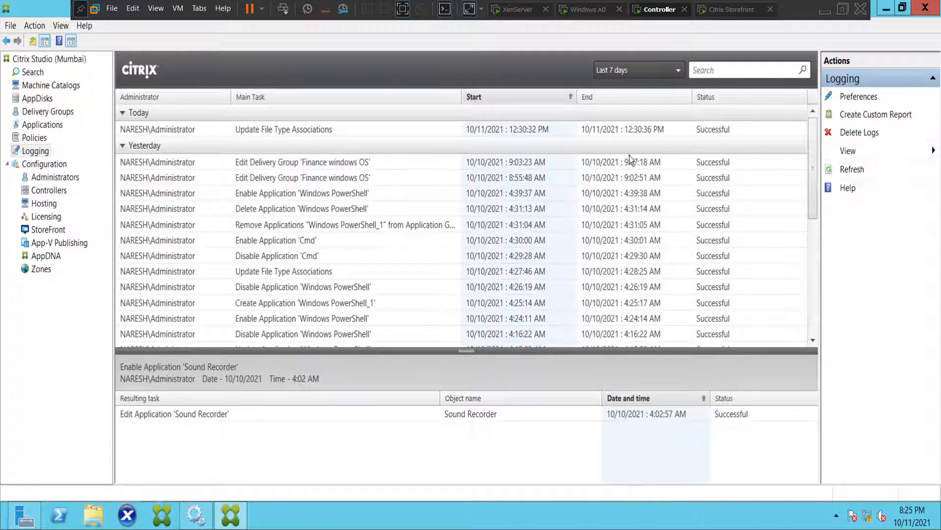
mouse_move(712, 252)
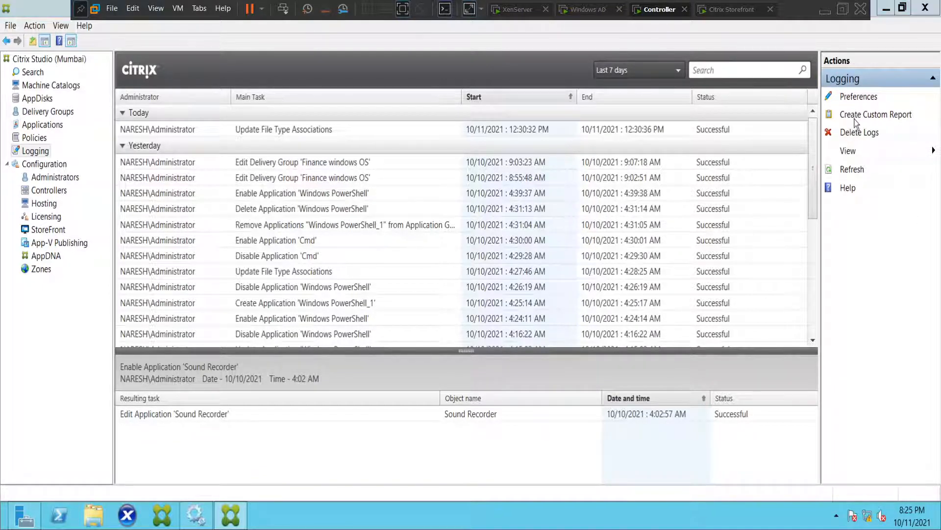
Step: Start Create Custom Report from the Actions pane with Last 7 days as the date range
left_click(876, 114)
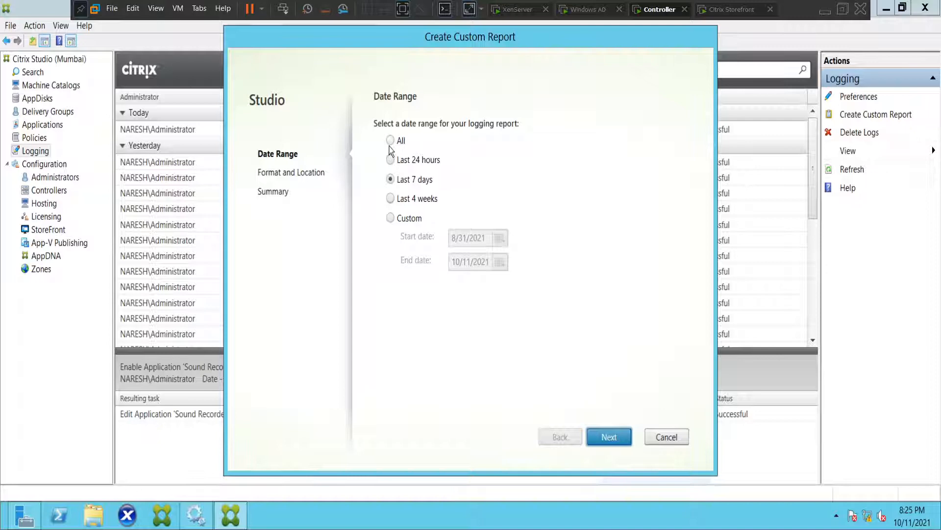
mouse_move(454, 153)
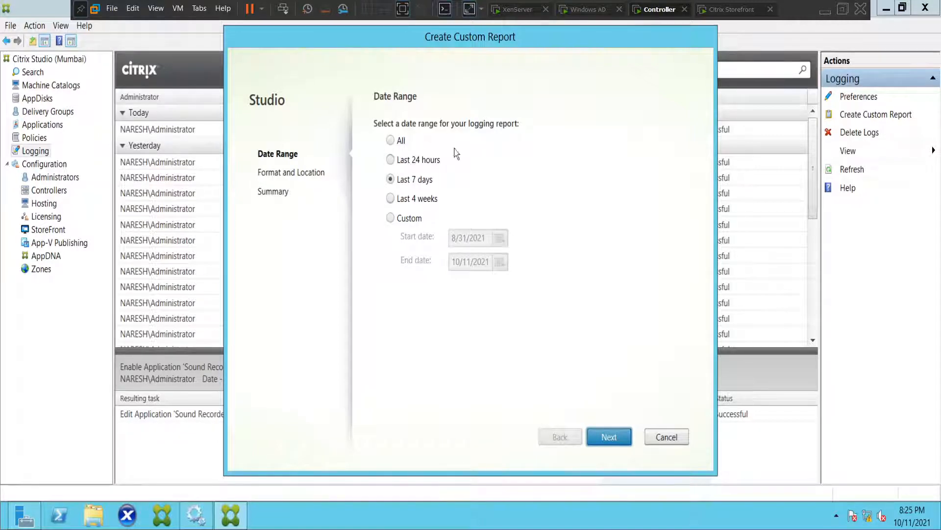
mouse_move(426, 224)
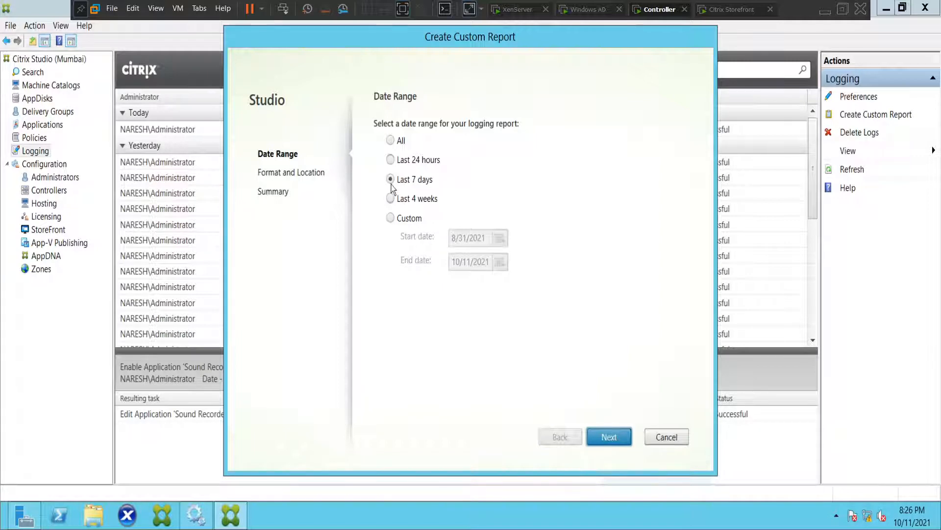
Step: Choose HTML format with the Desktop as save location and advance to the report summary
left_click(609, 436)
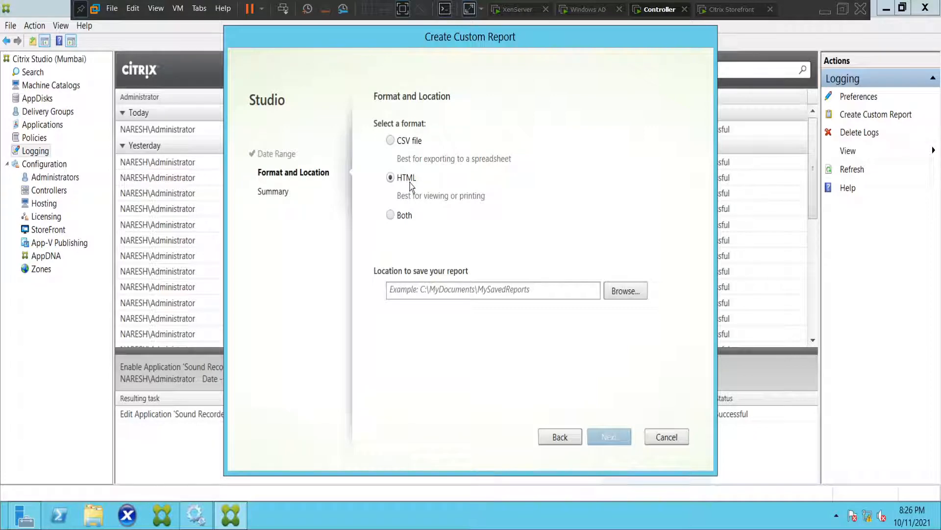
mouse_move(668, 344)
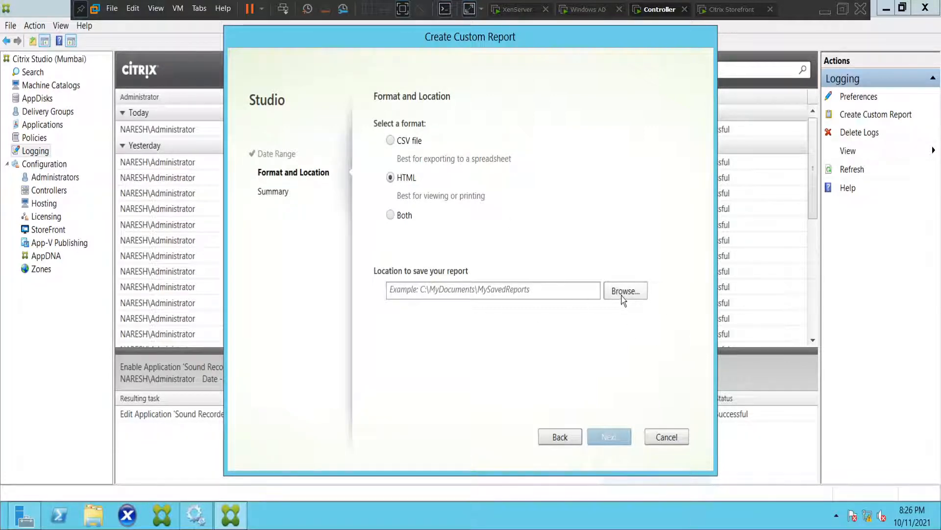
left_click(625, 290)
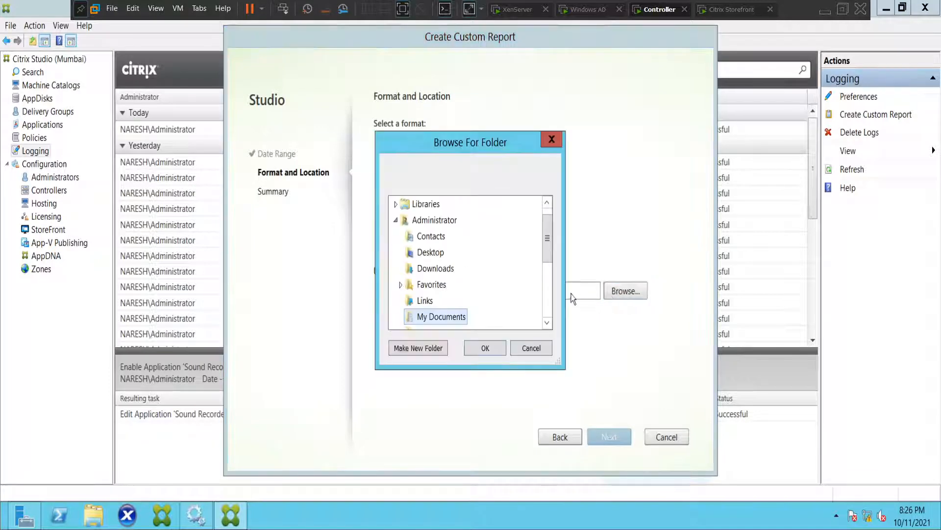
mouse_move(557, 237)
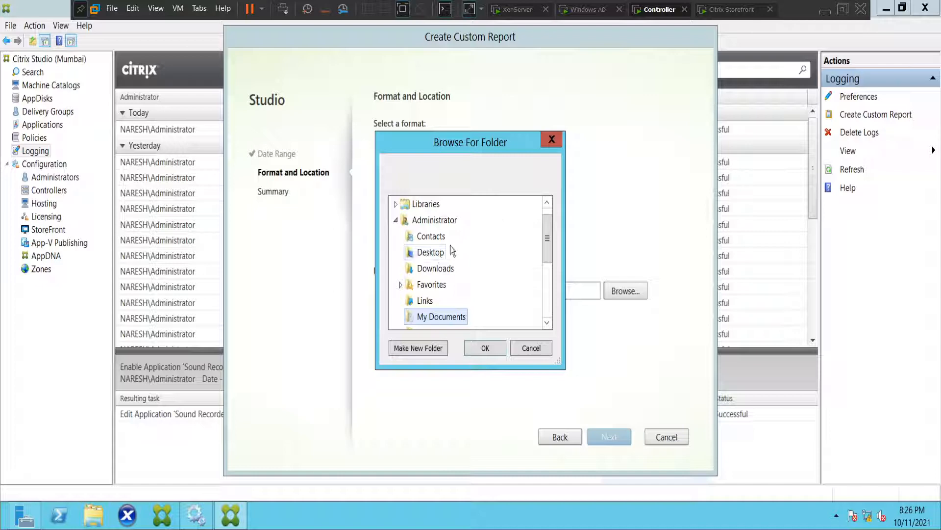
left_click(531, 347)
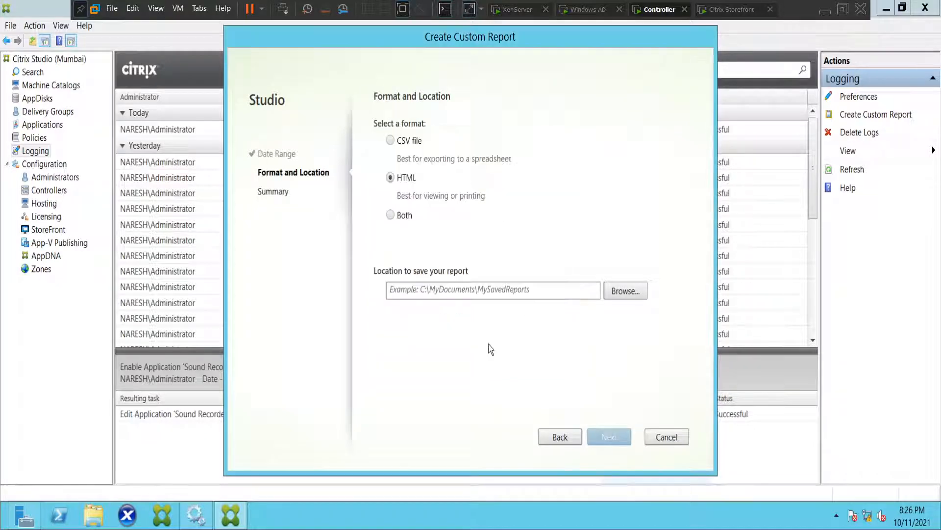
left_click(624, 291)
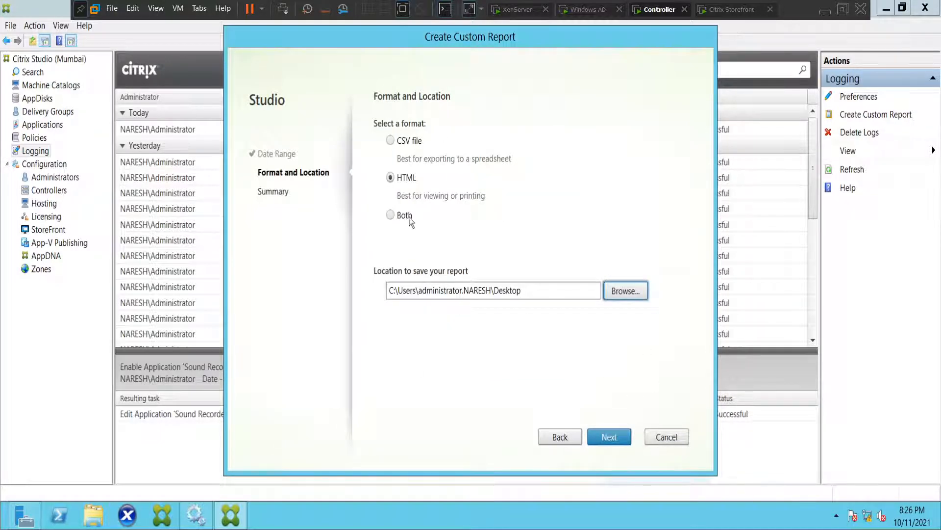
left_click(609, 436)
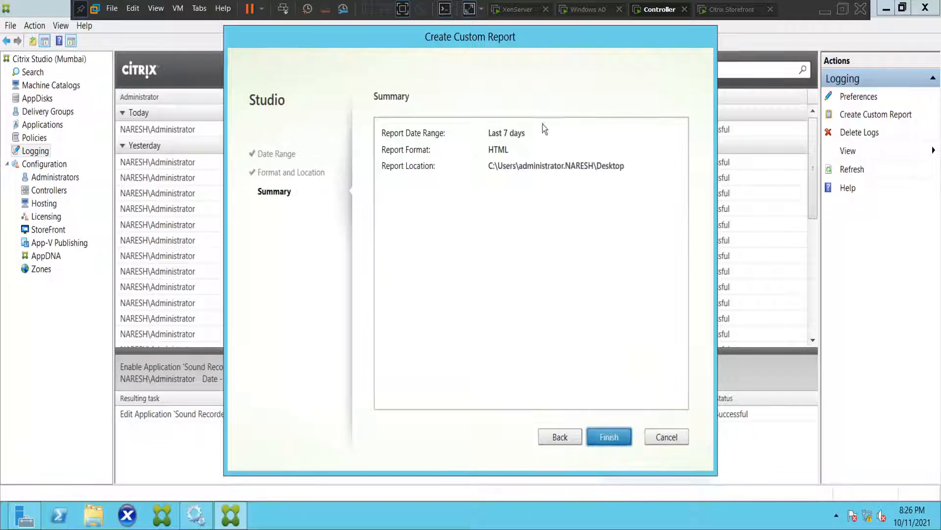
mouse_move(496, 160)
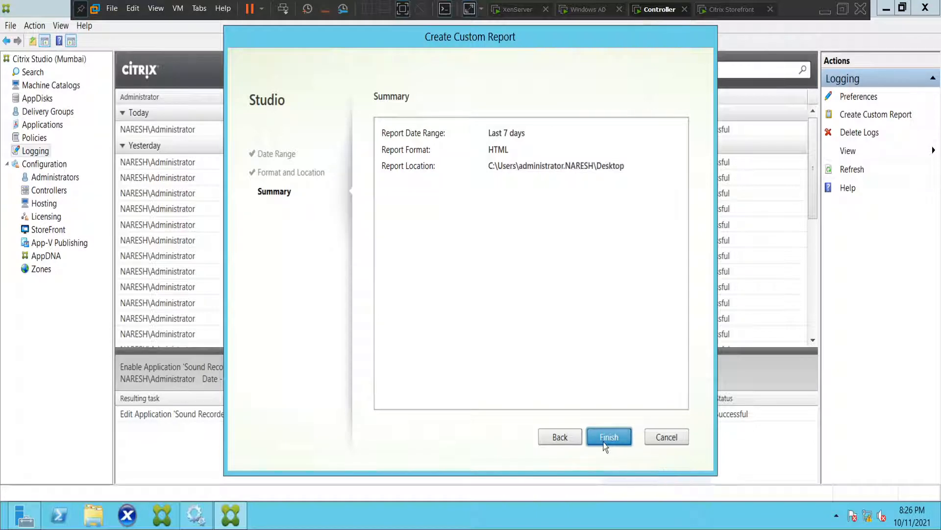
Step: Finish the wizard to write the HTML Summary report to the Desktop
left_click(609, 436)
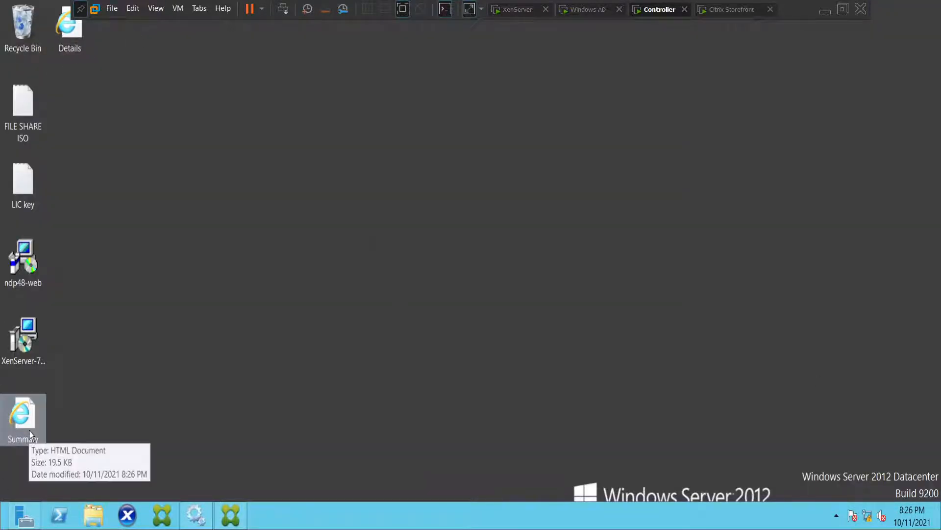
mouse_move(63, 42)
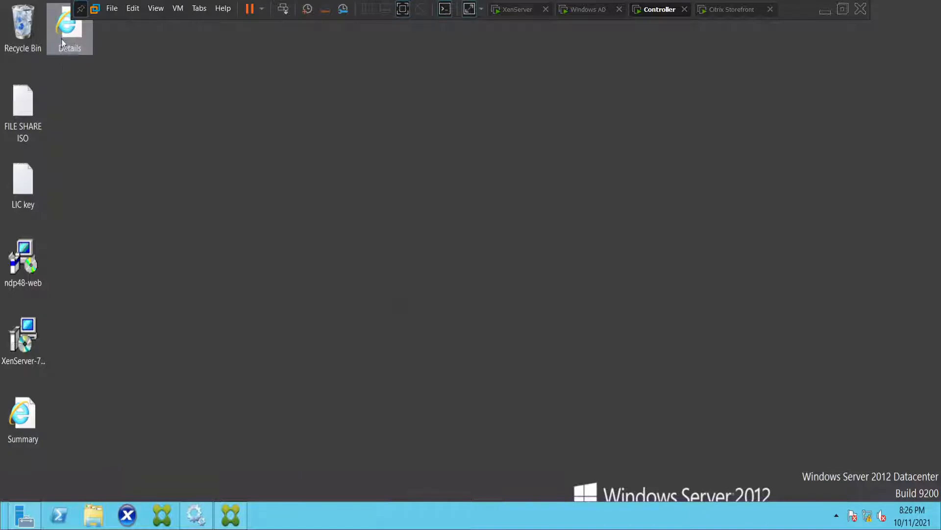
mouse_move(94, 34)
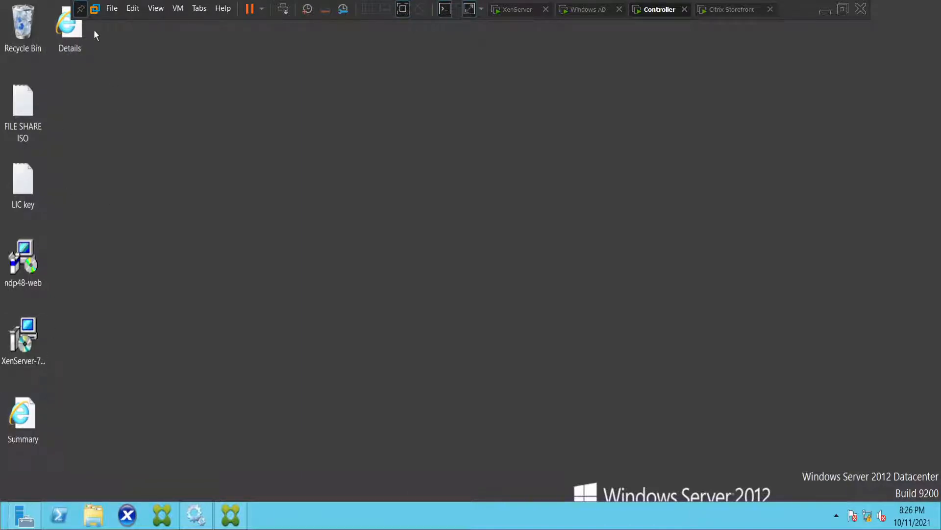
mouse_move(23, 414)
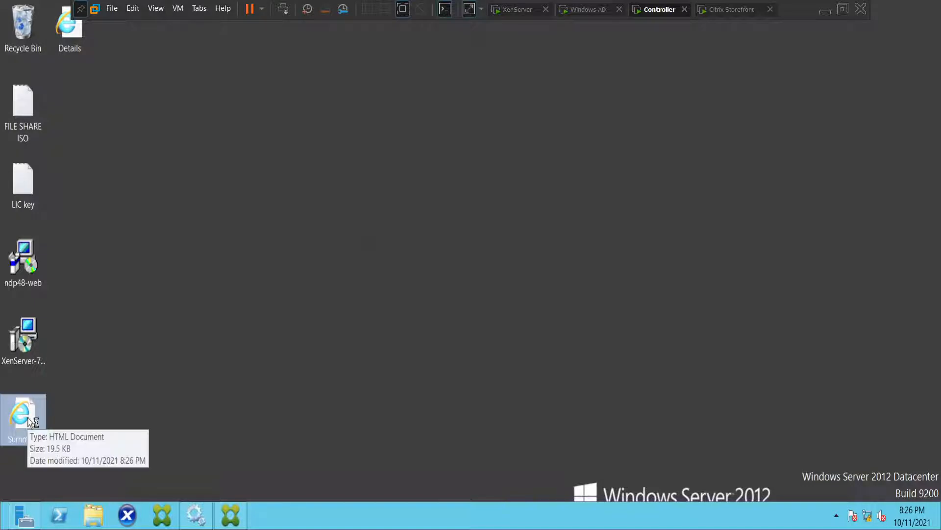
Step: Open Summary.html from the Desktop and read its operations table down to the bottom
double_click(23, 414)
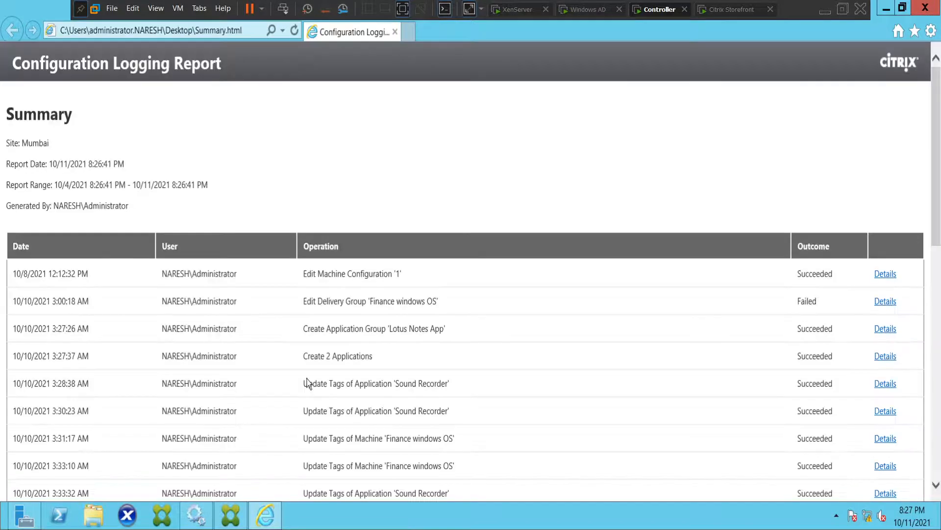
scroll("down", 3)
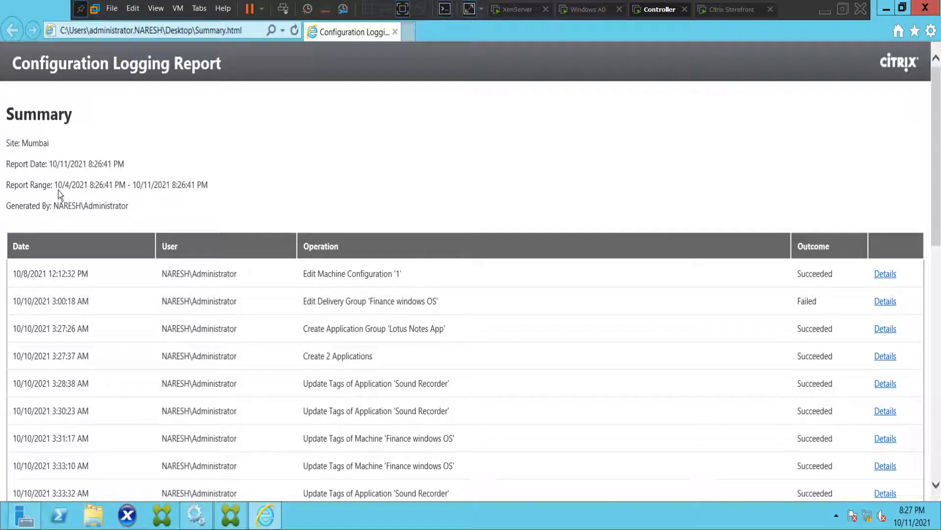
left_click_drag(53, 184, 95, 185)
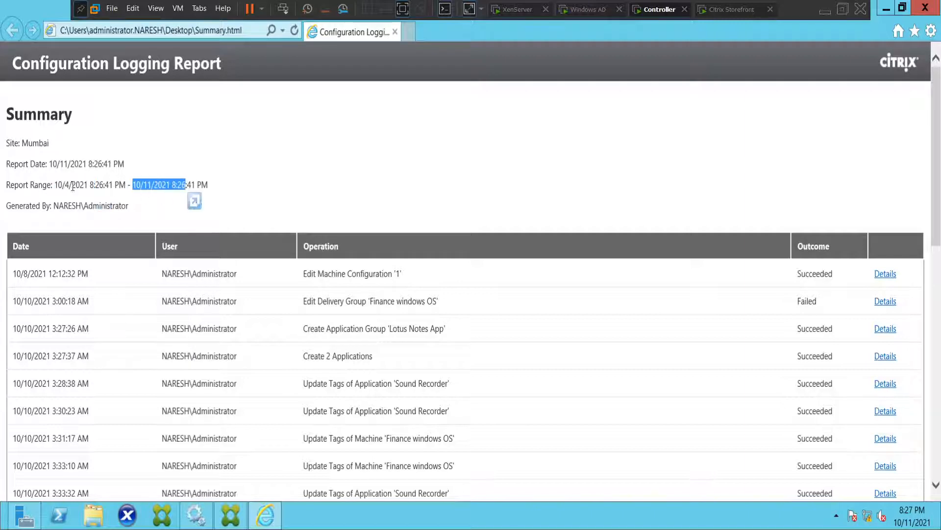
scroll("down", 3)
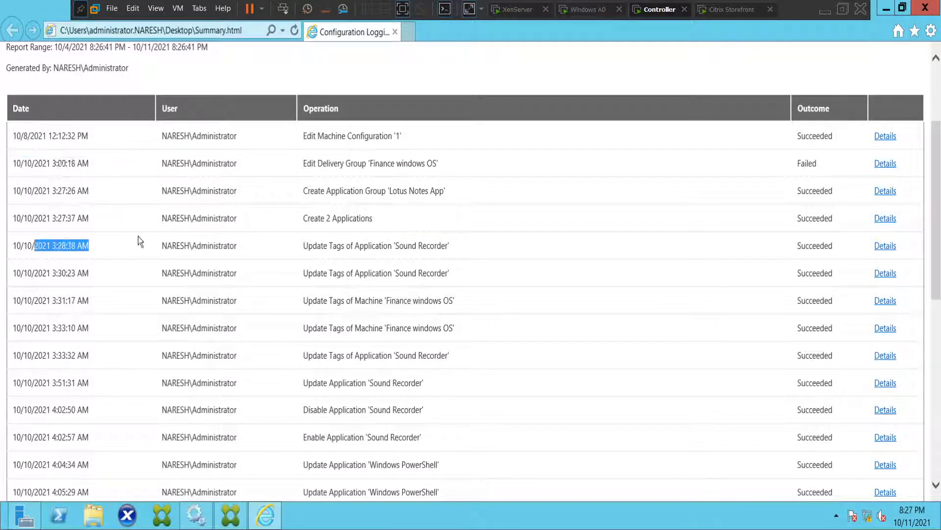
scroll("down", 3)
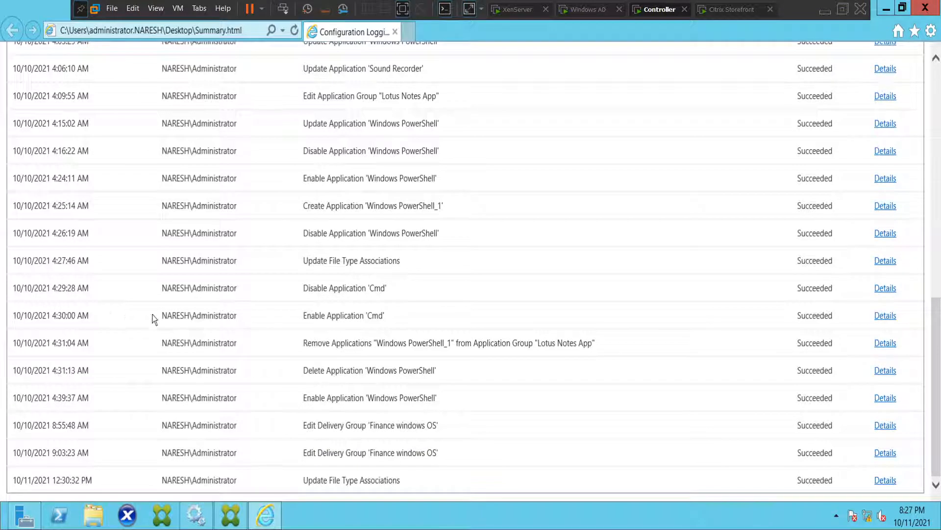
double_click(344, 288)
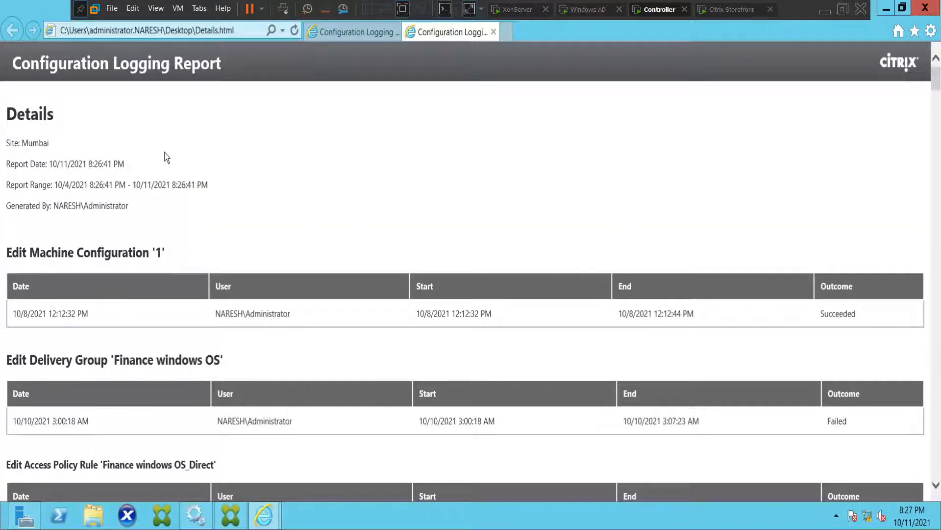
mouse_move(276, 215)
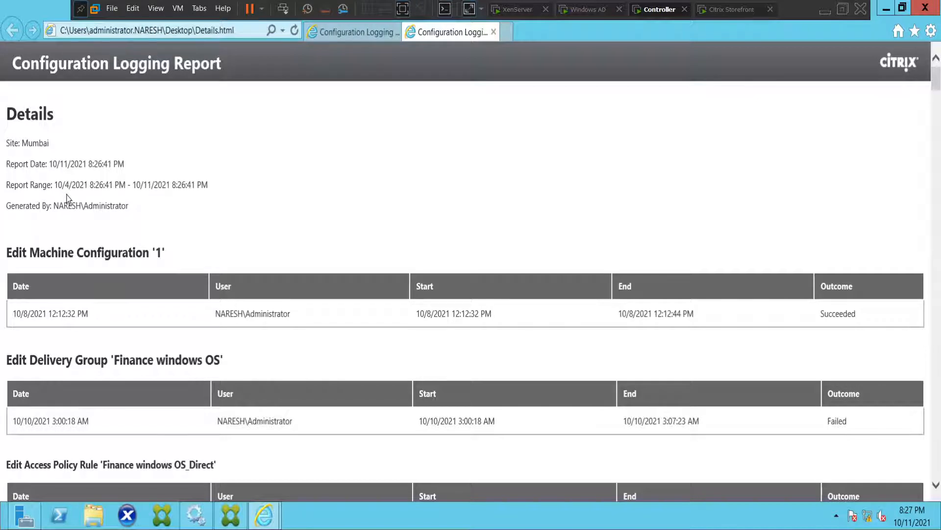
mouse_move(256, 208)
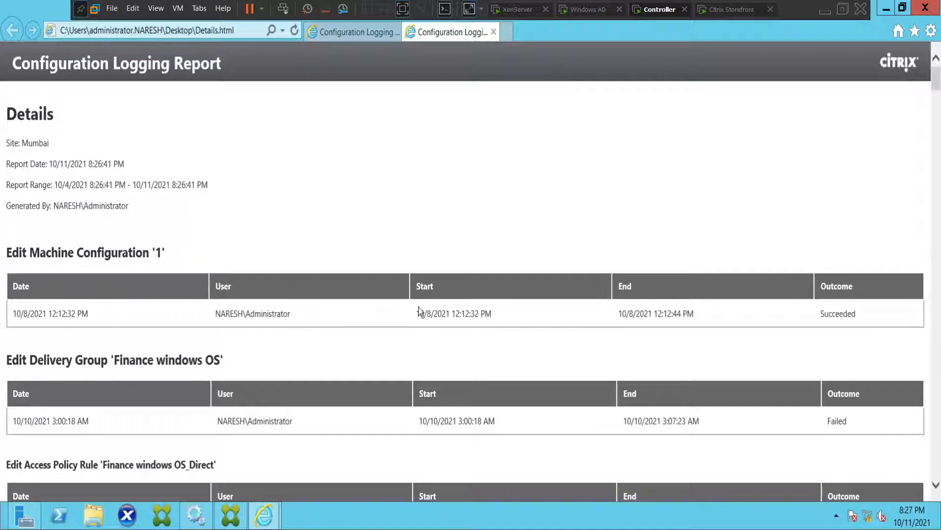
Step: Scroll through the Details report's first operations down to the failed Finance windows OS_Direct access policy rule edit
scroll("down", 3)
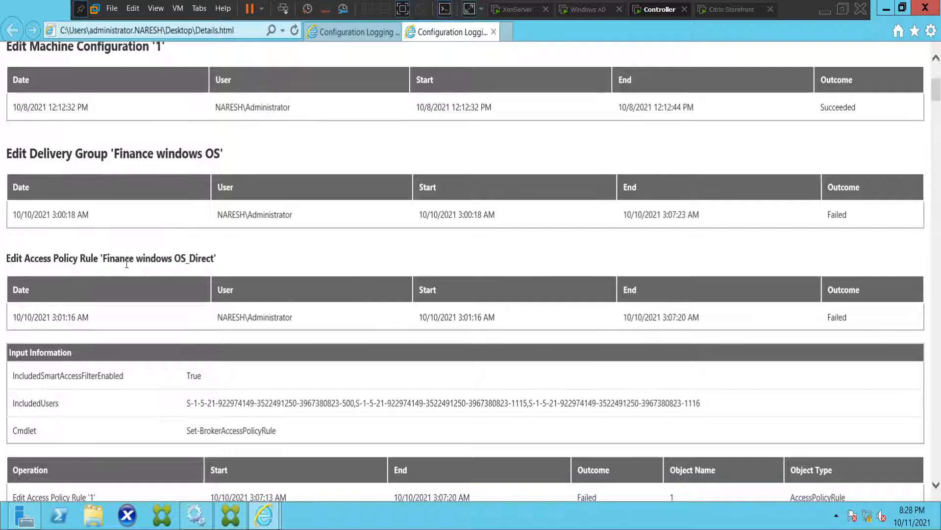
scroll("down", 3)
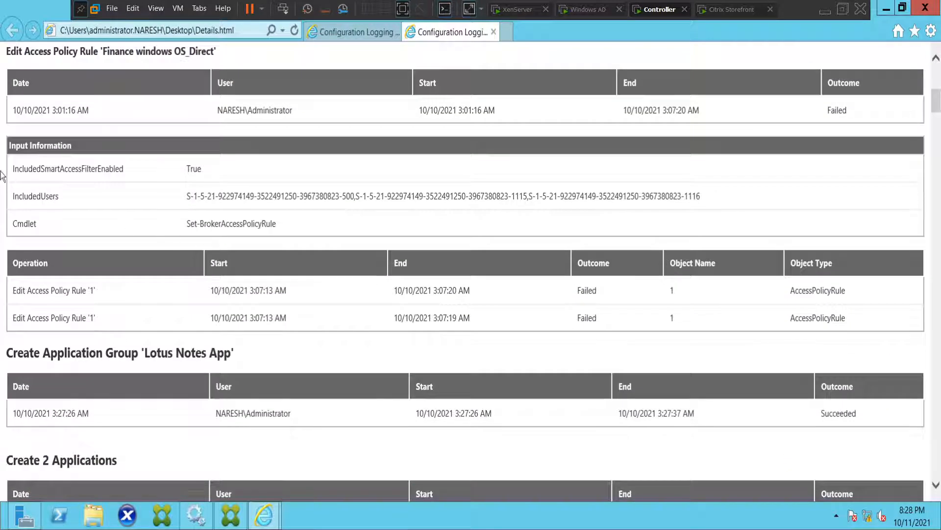
scroll("down", 3)
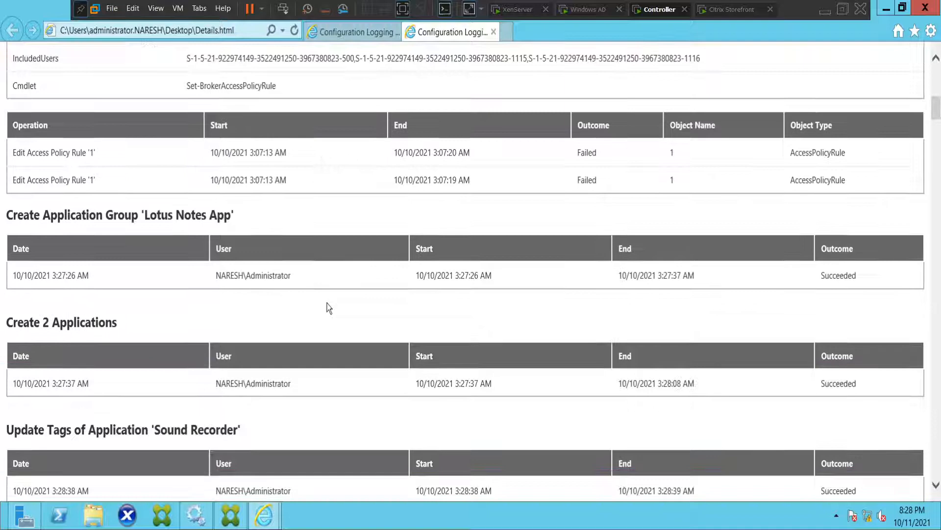
mouse_move(56, 250)
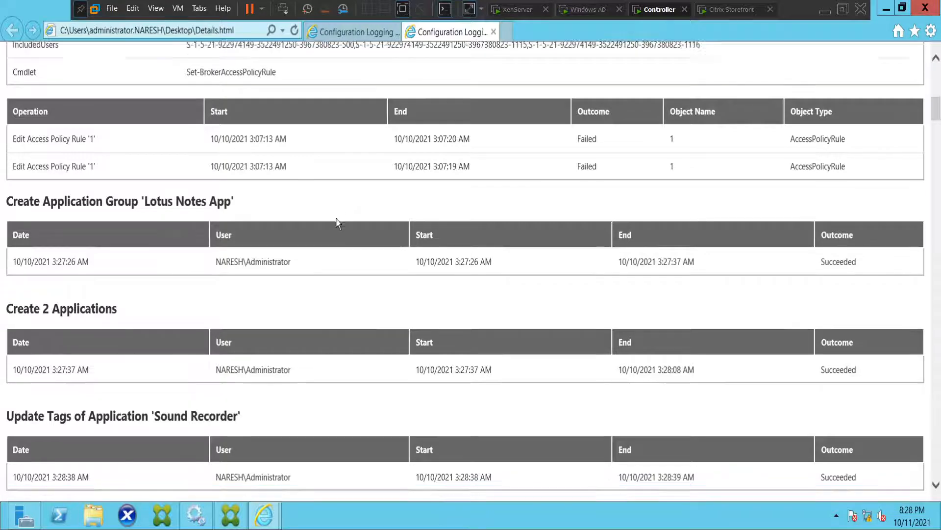
scroll("down", 3)
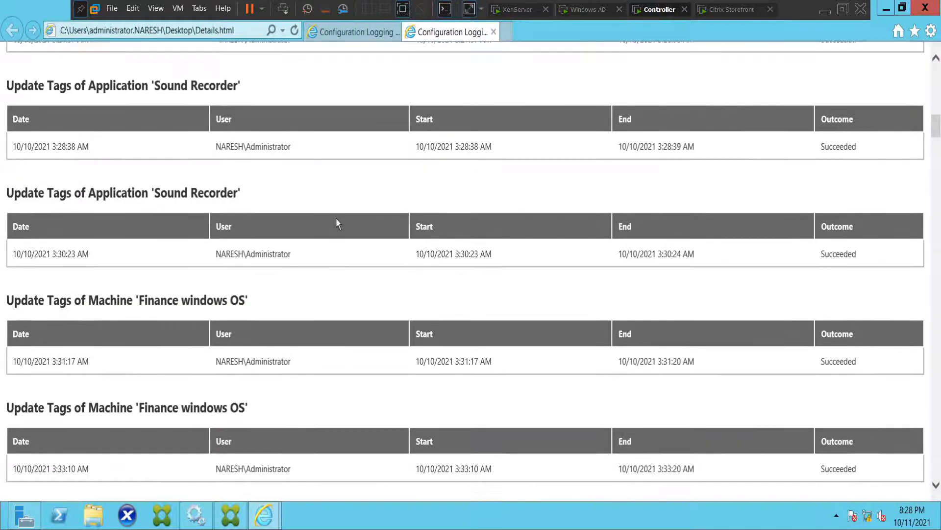
double_click(196, 193)
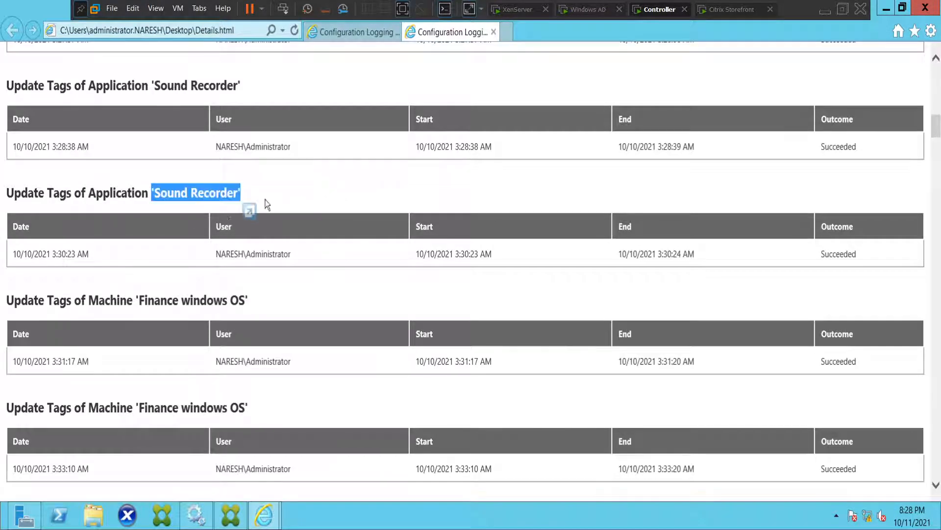
scroll("down", 3)
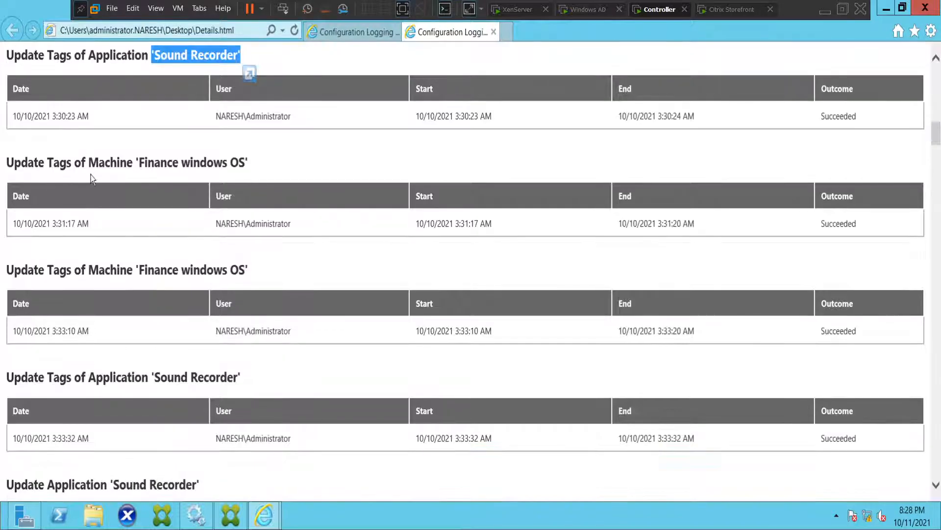
mouse_move(267, 176)
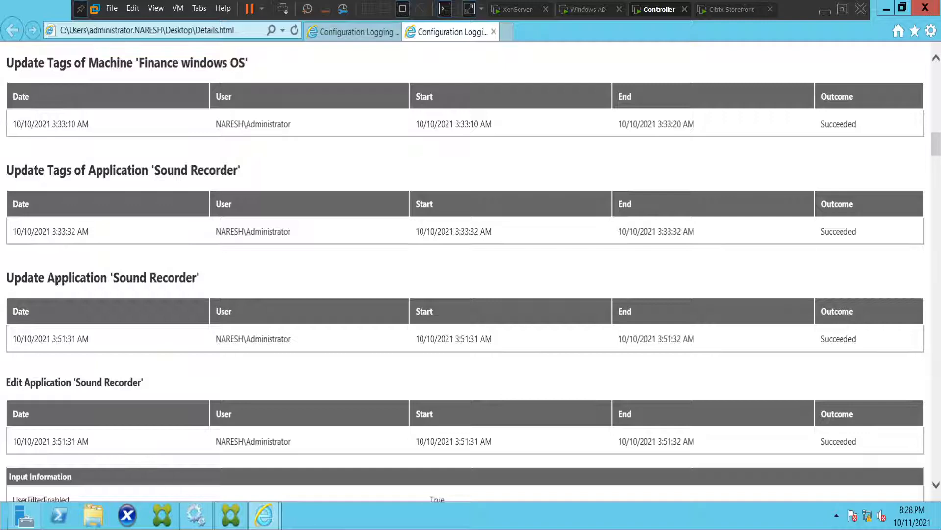
mouse_move(252, 287)
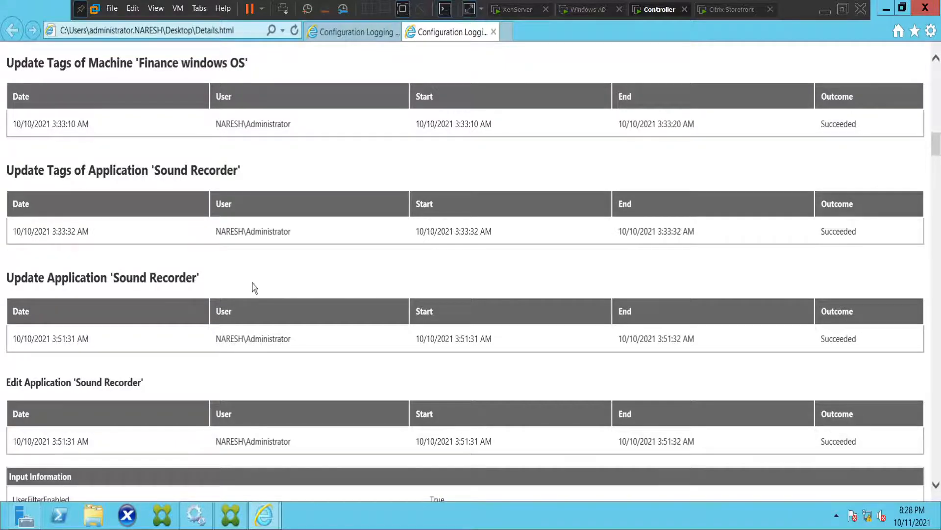
scroll("down", 3)
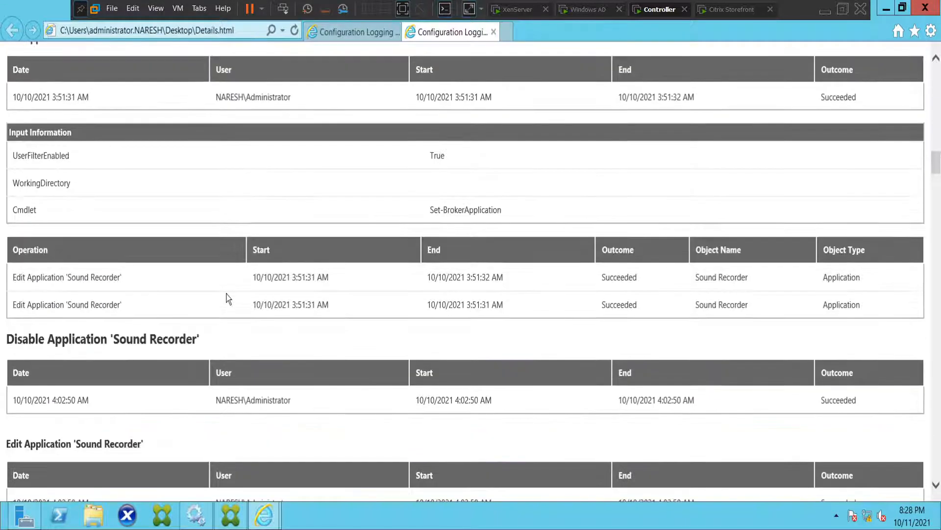
scroll("down", 3)
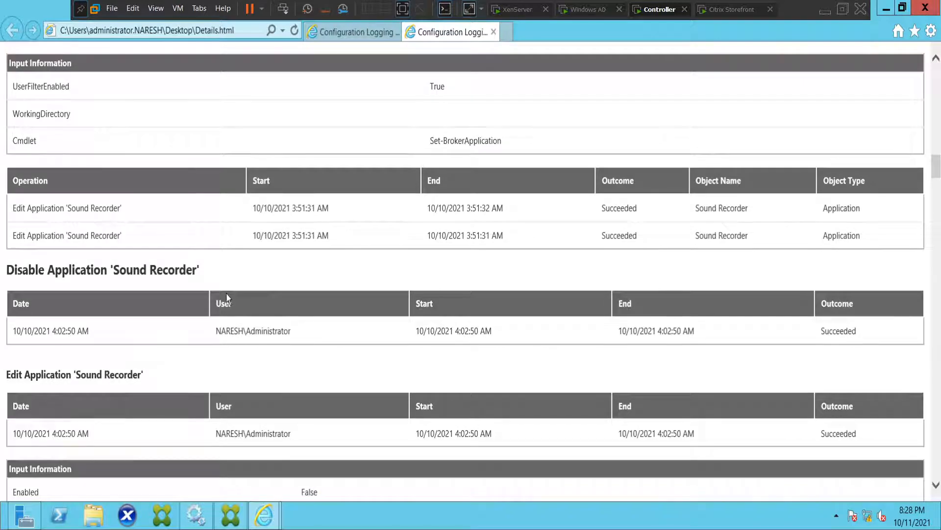
scroll("down", 3)
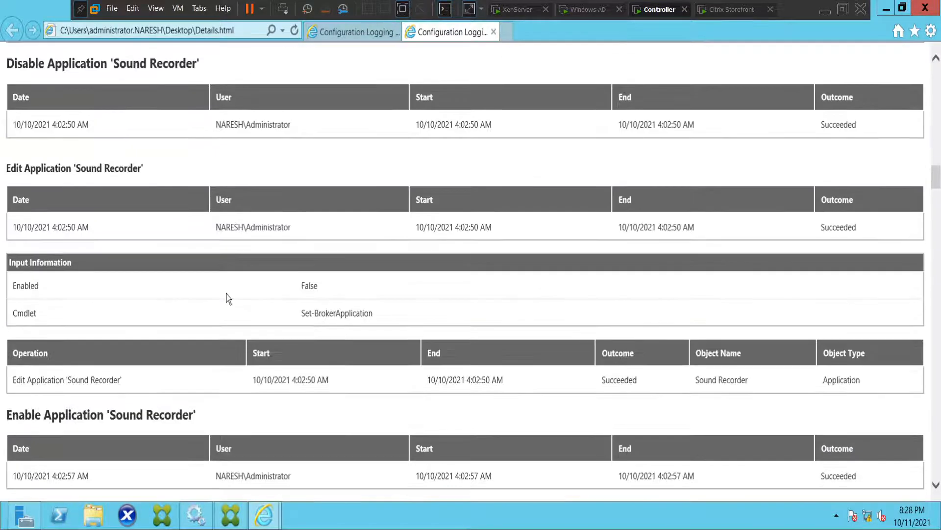
scroll("down", 3)
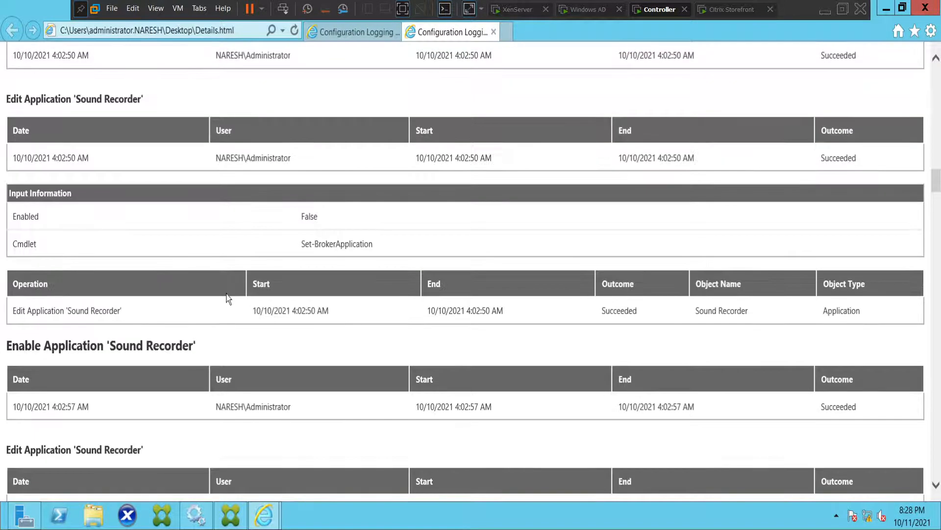
mouse_move(145, 271)
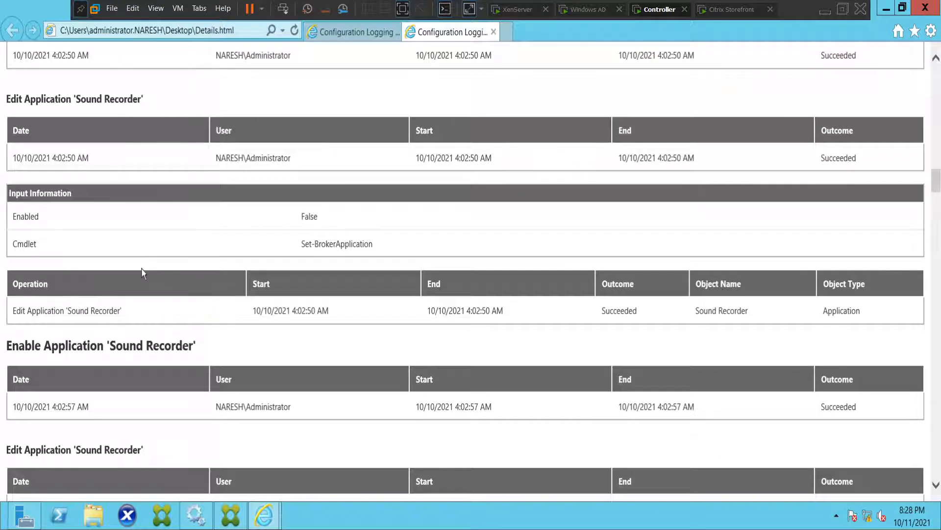
scroll("down", 3)
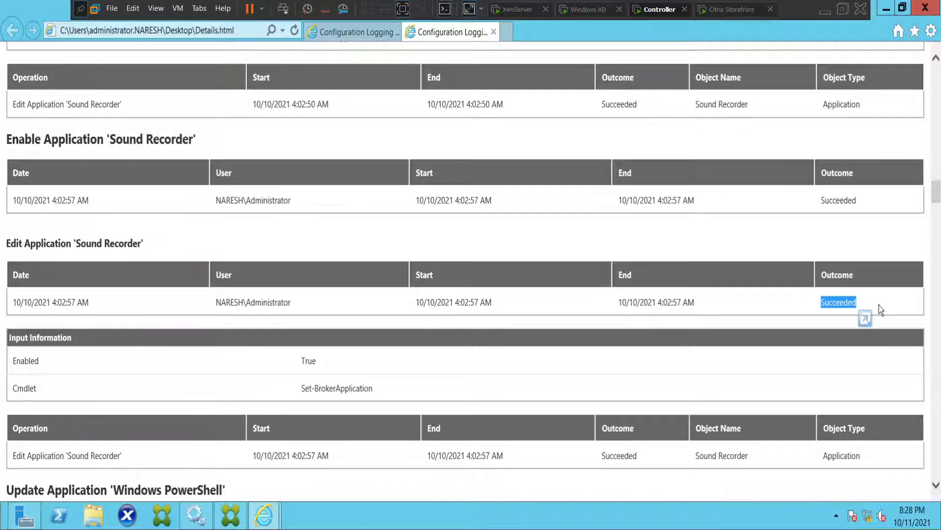
mouse_move(829, 352)
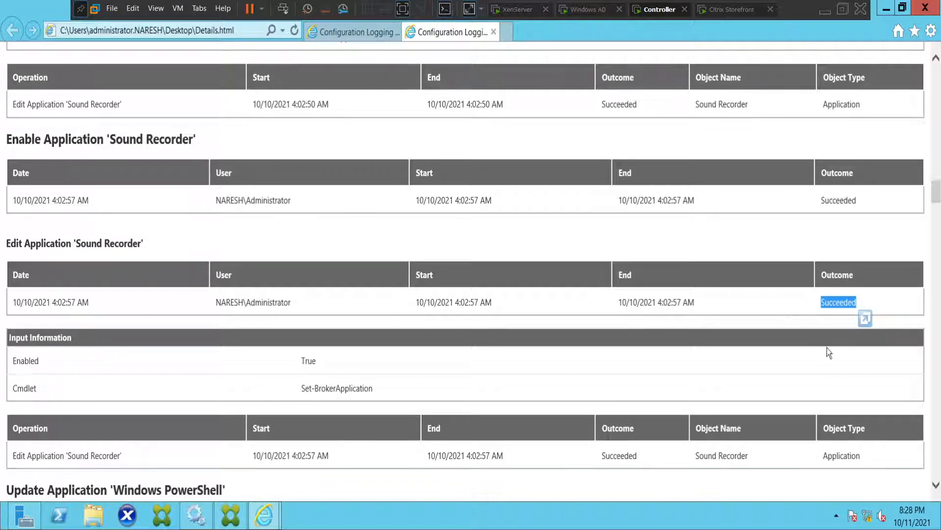
scroll("down", 3)
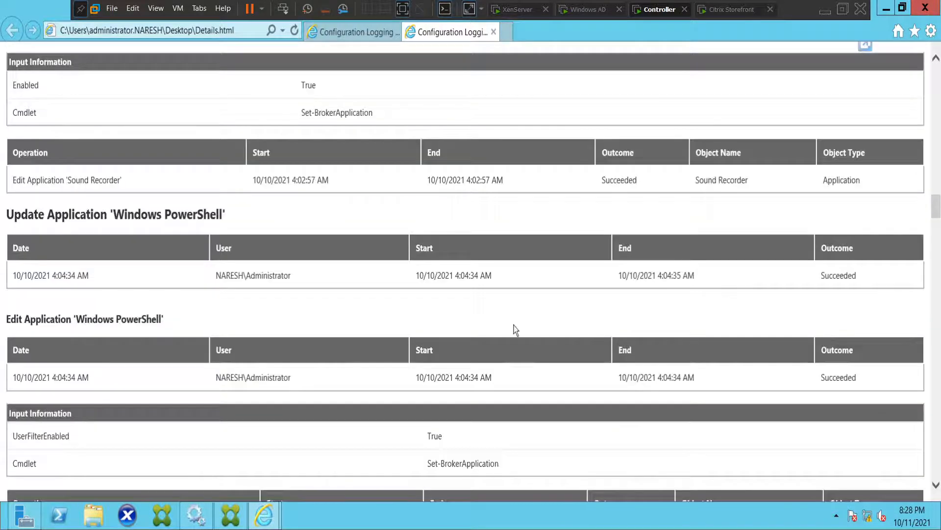
scroll("down", 3)
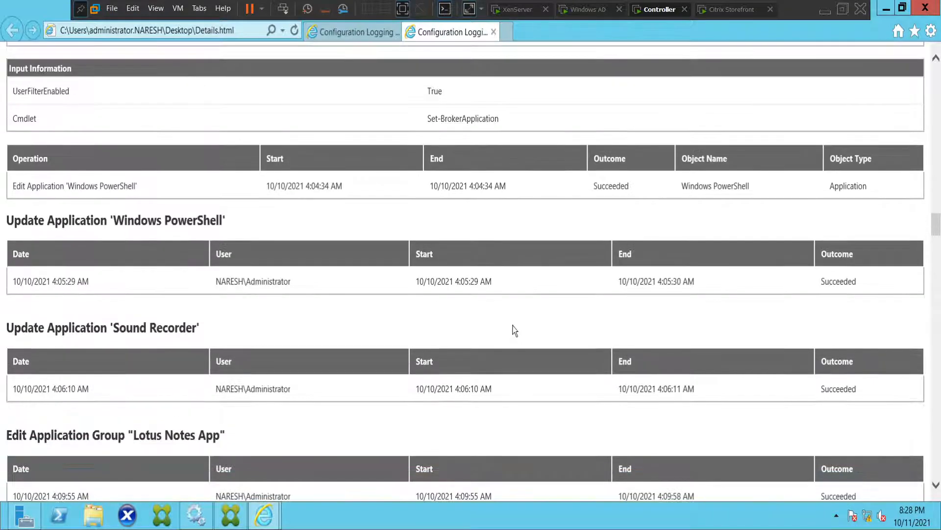
scroll("down", 3)
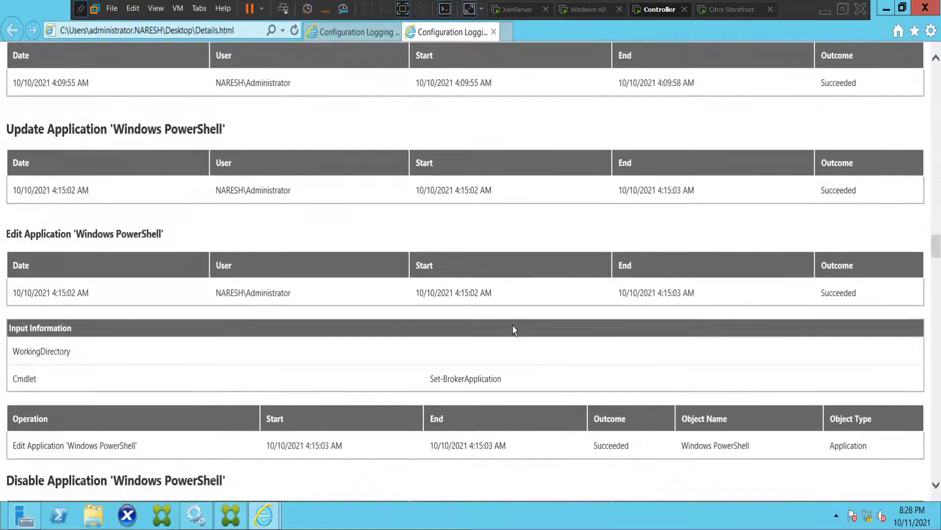
scroll("down", 3)
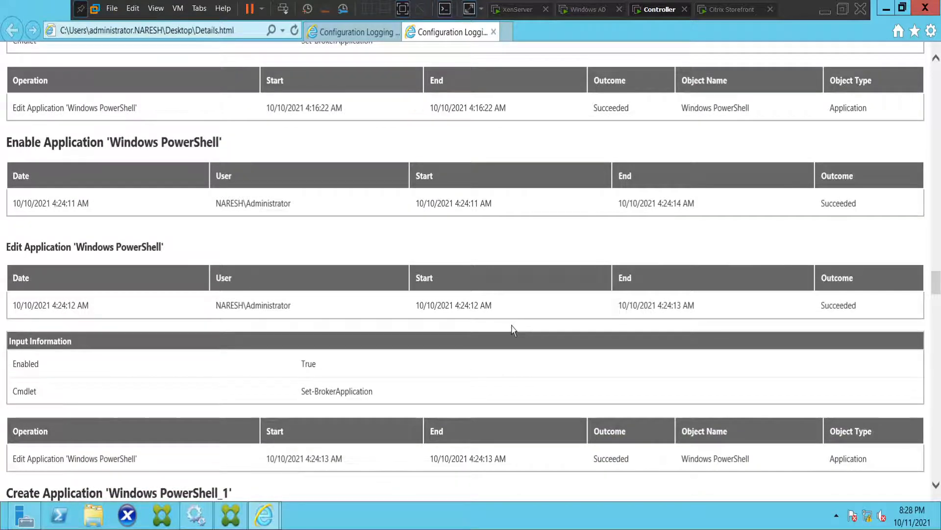
scroll("down", 3)
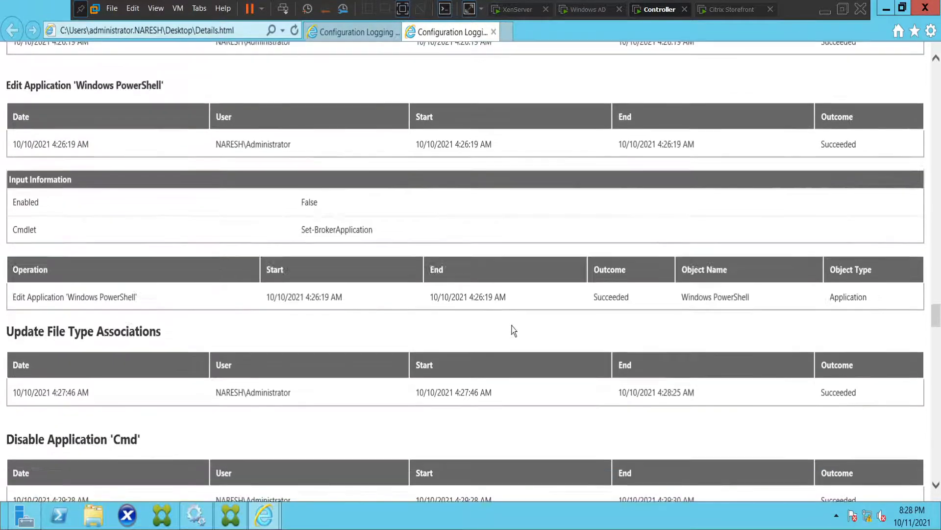
scroll("down", 3)
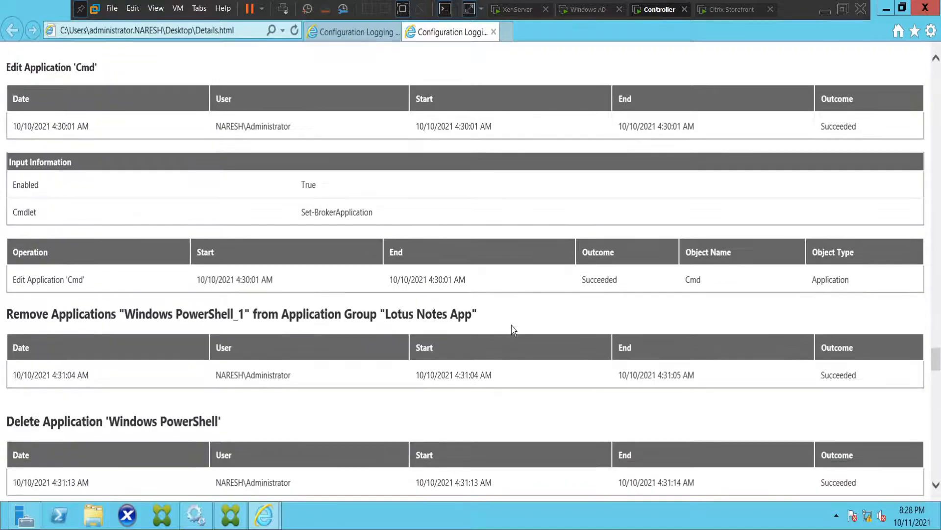
scroll("down", 3)
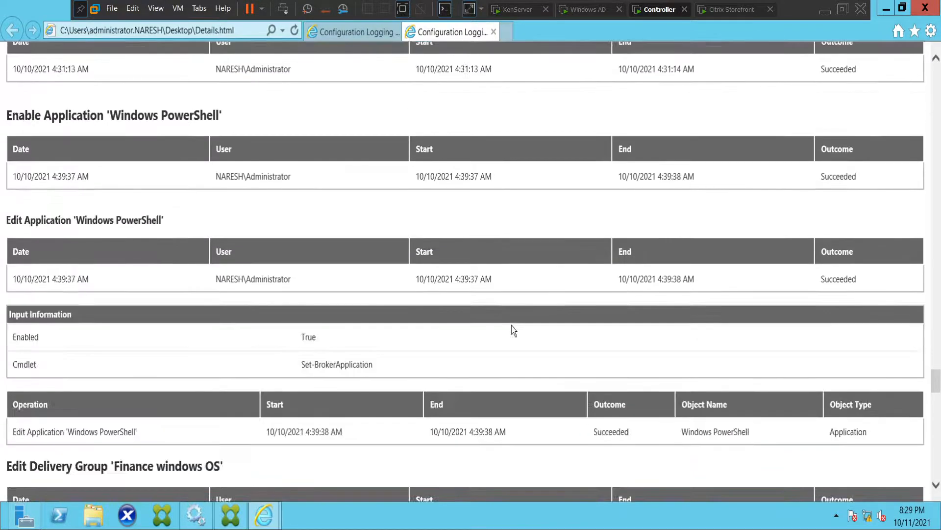
mouse_move(509, 319)
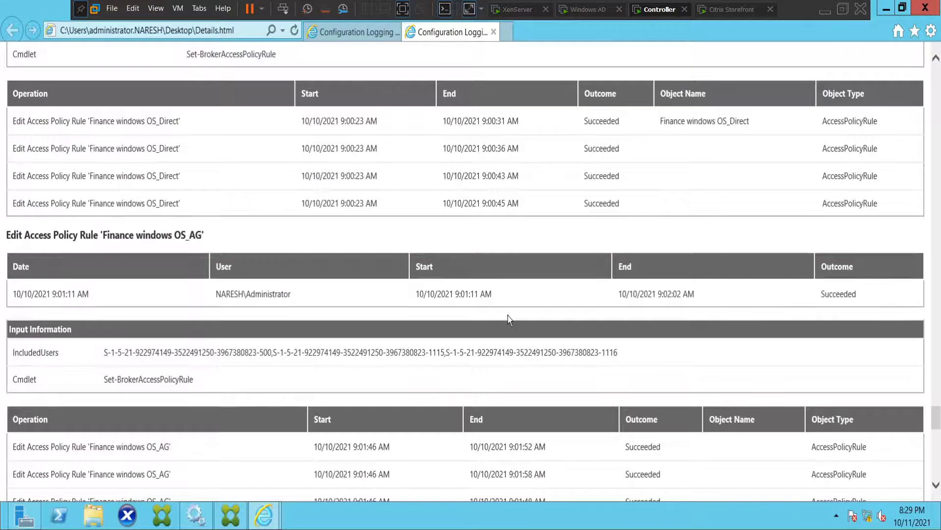
scroll("down", 3)
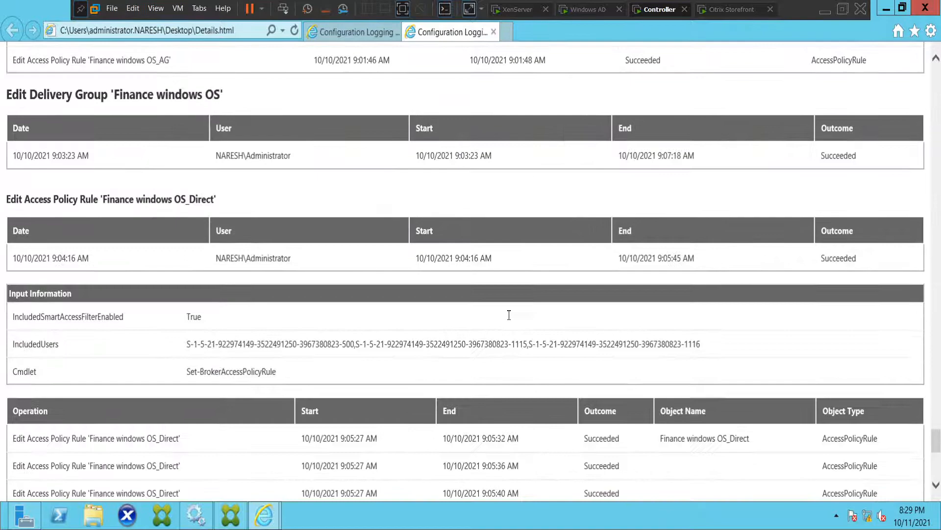